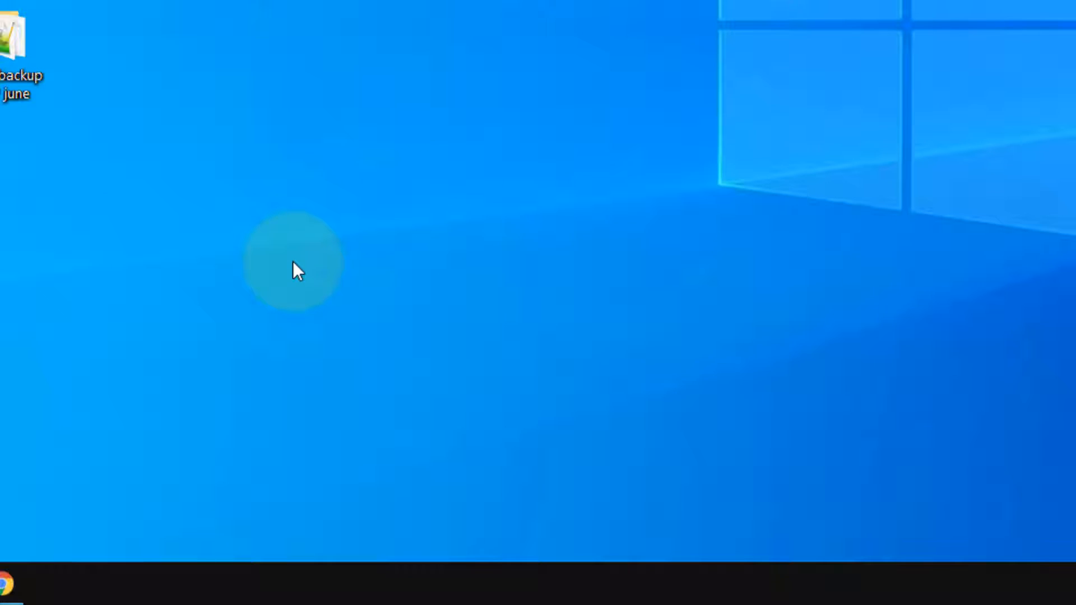
Step: Launch Control Panel through the Run box with the 'control' command
key("win+r")
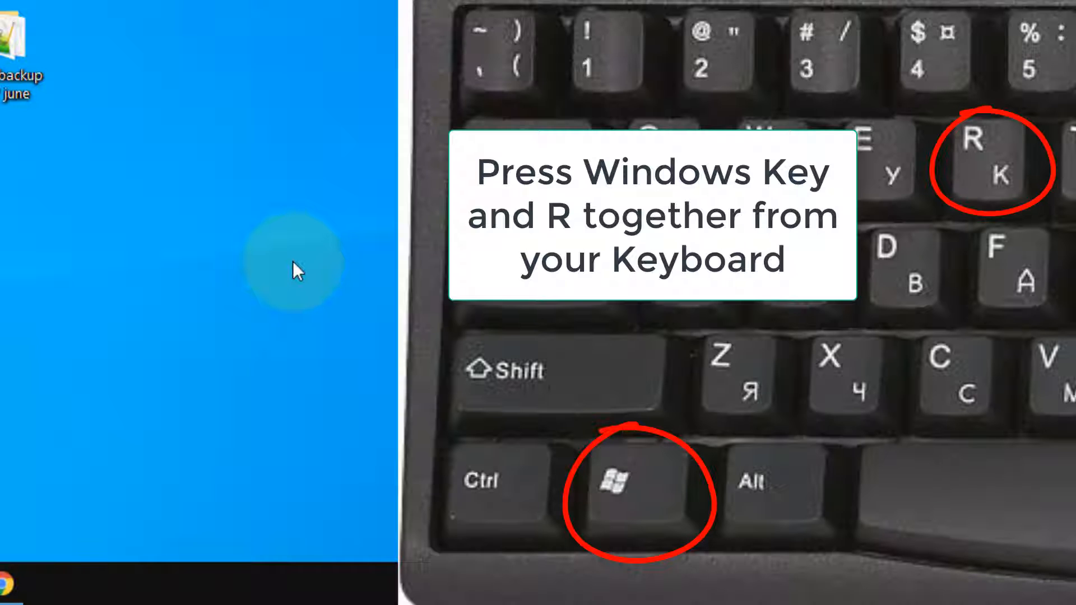
key("win+r")
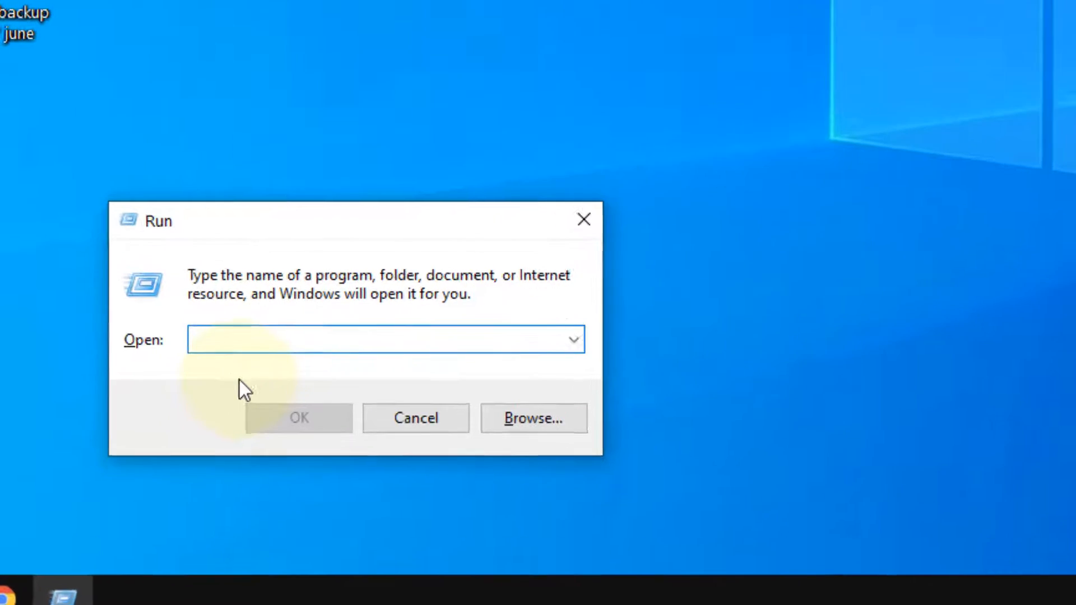
type("control")
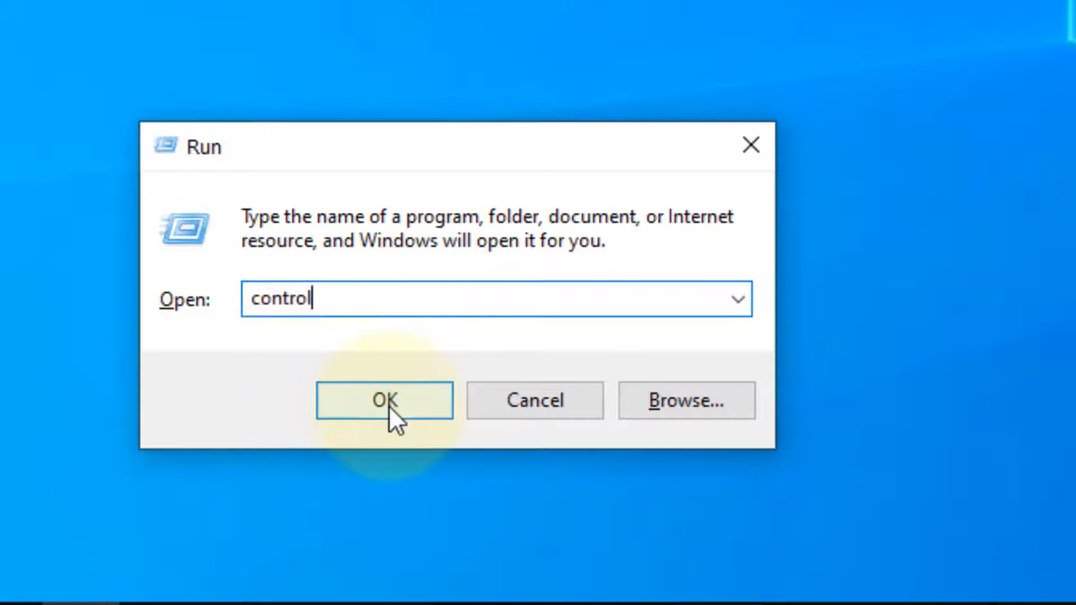
left_click(383, 400)
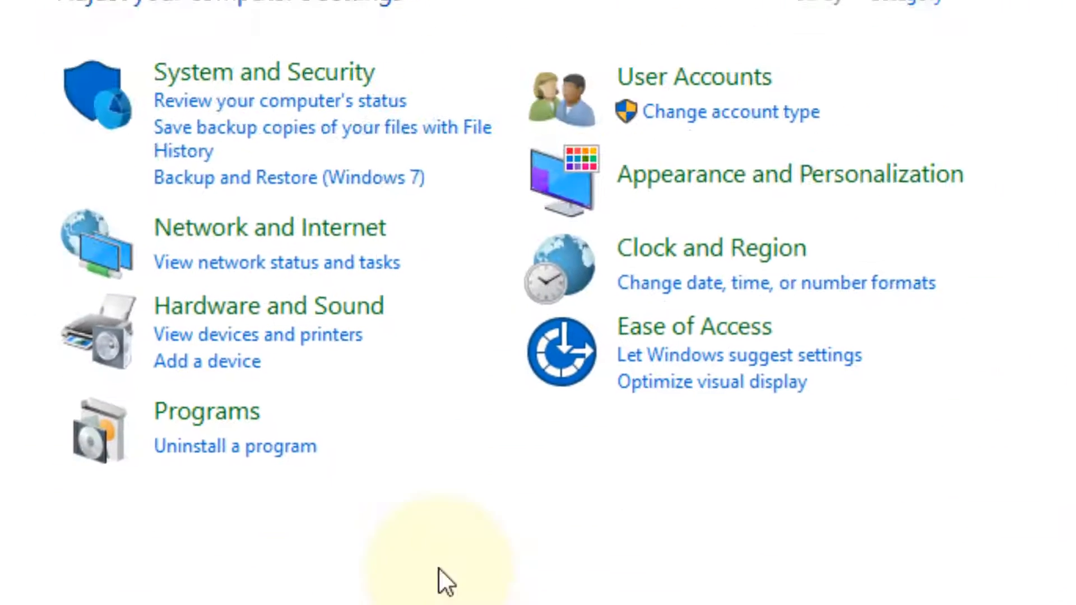
left_click(920, 27)
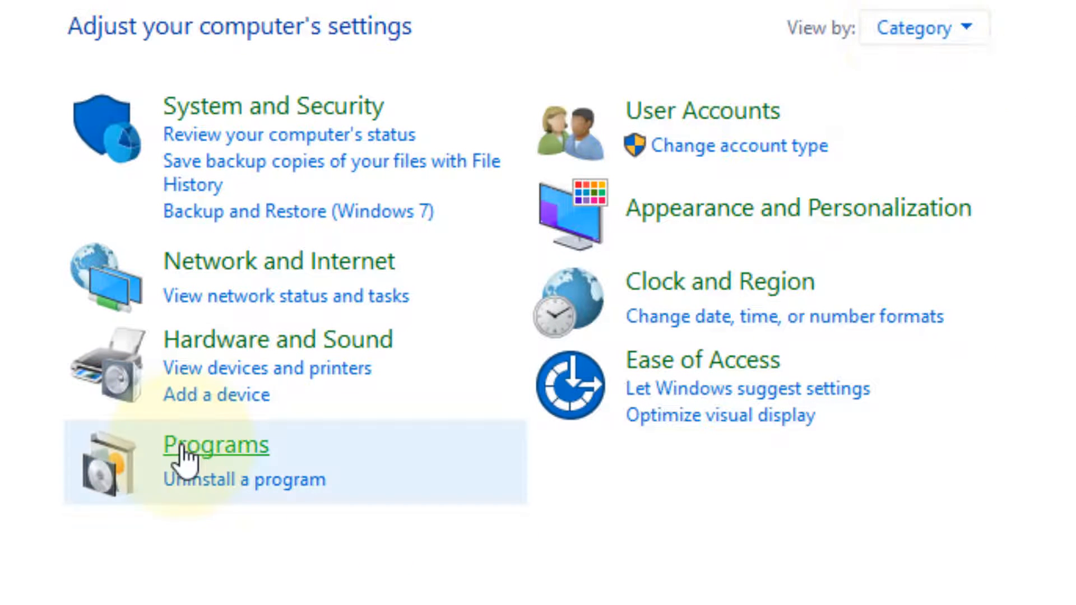
mouse_move(360, 408)
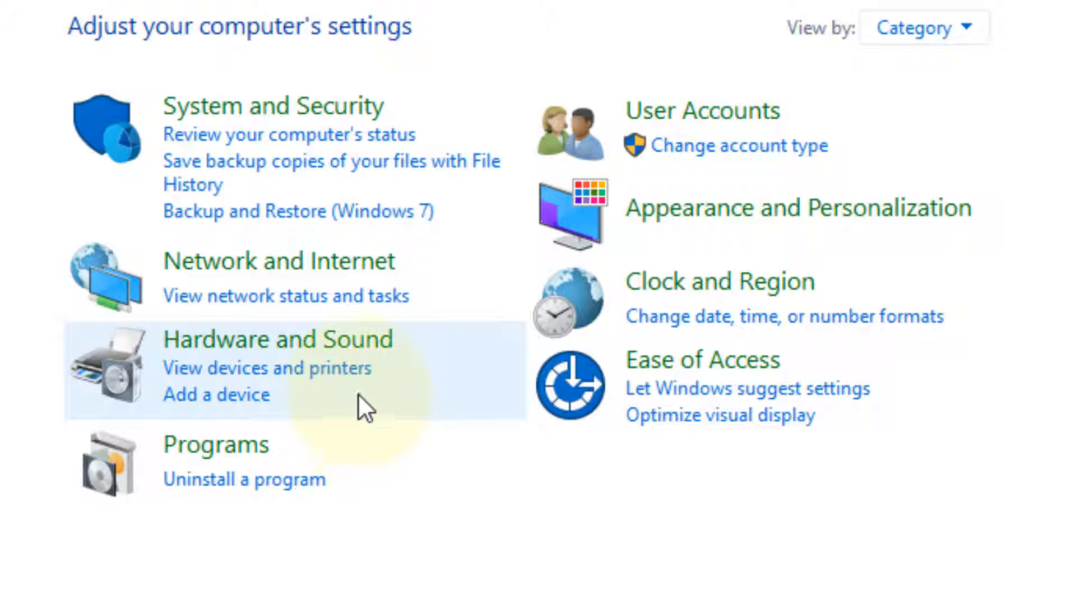
Step: In Devices and Printers, bring up the Canon E470 series printer's properties
left_click(266, 368)
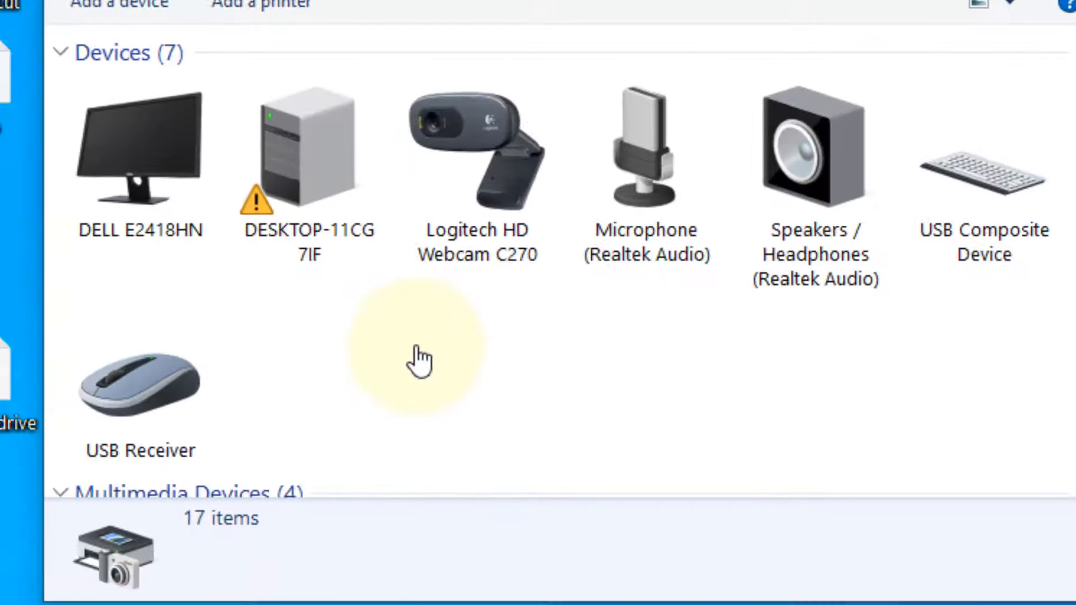
scroll("down", 3)
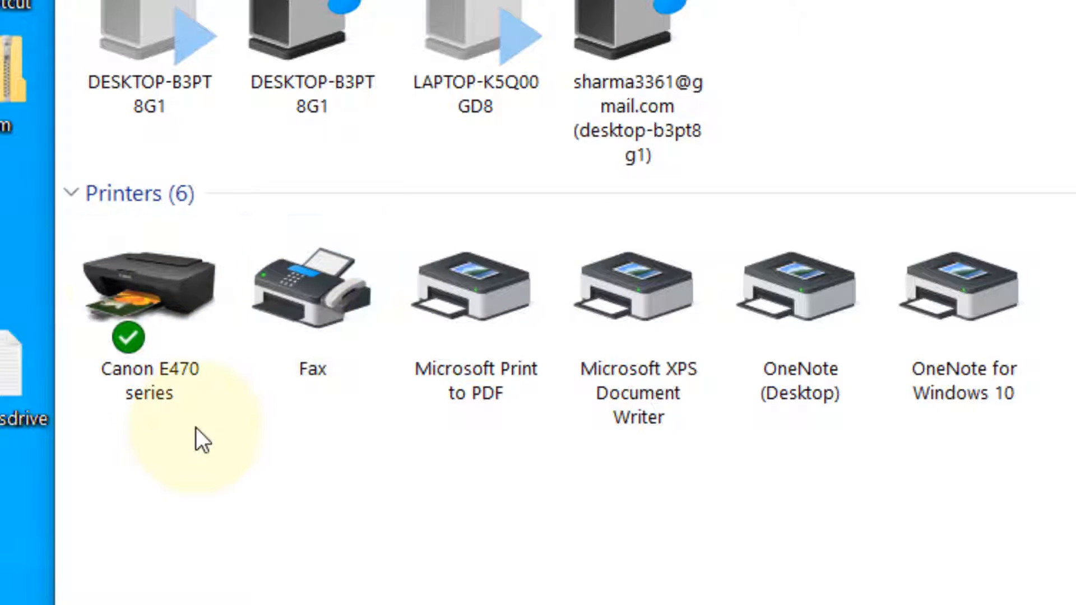
left_click(148, 302)
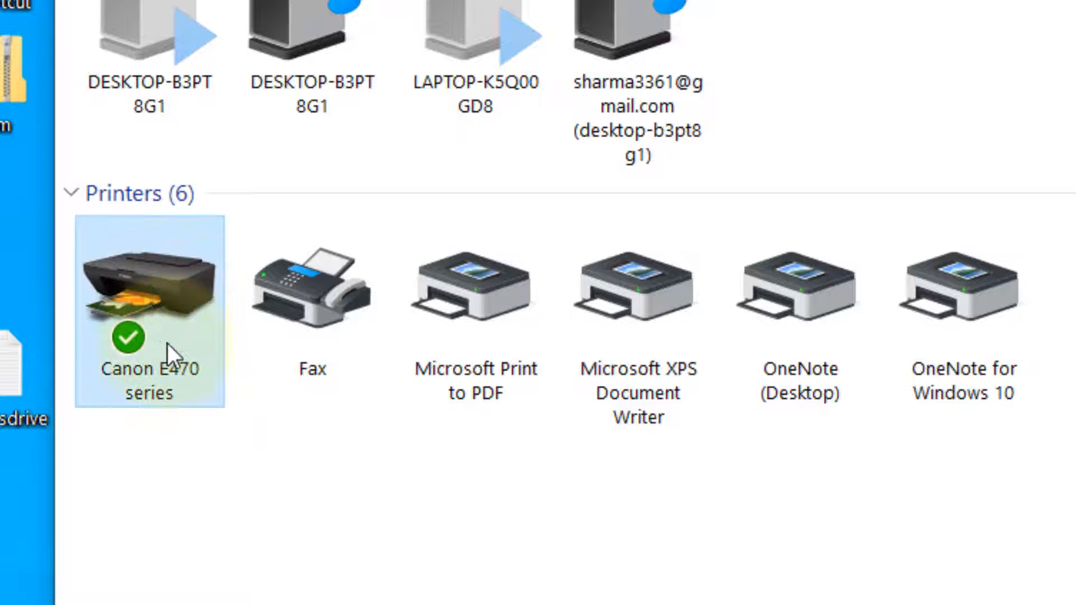
mouse_move(199, 349)
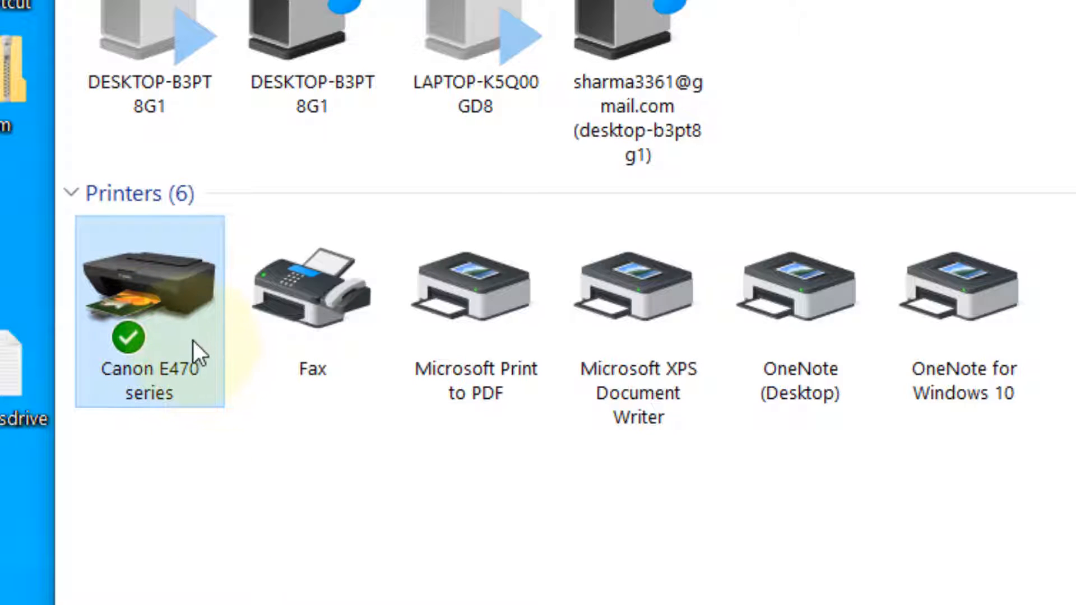
right_click(146, 288)
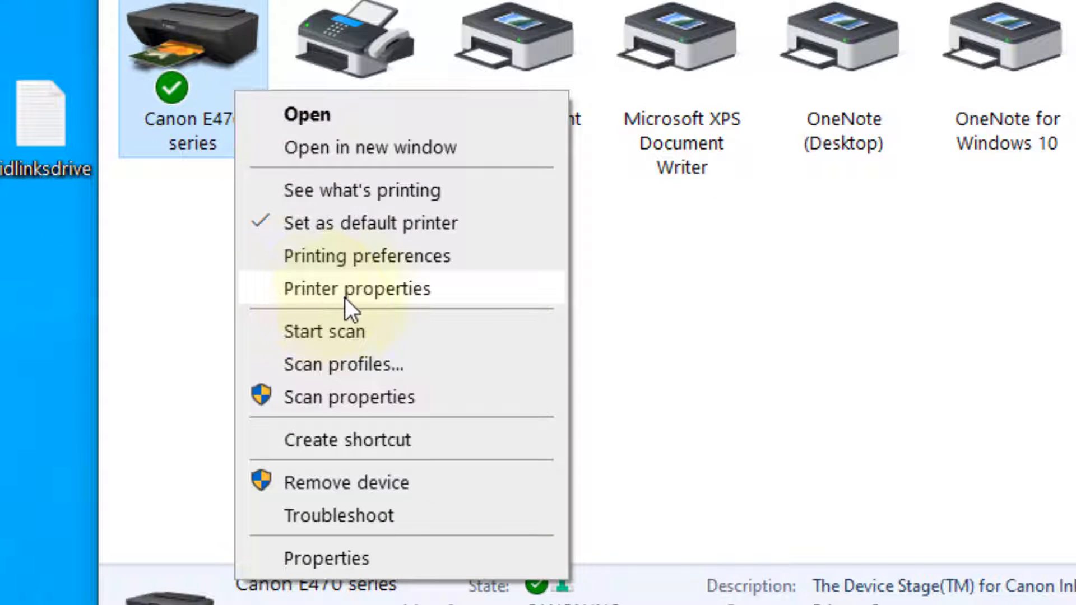
left_click(356, 289)
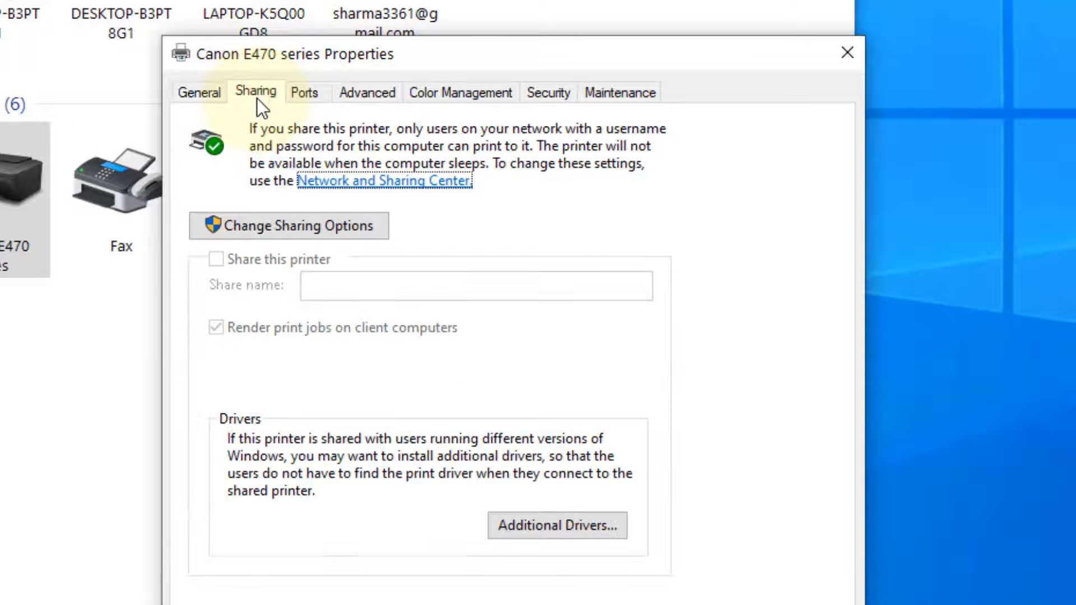
Step: Unlock sharing options and share the printer as Canon E470 series
left_click(289, 225)
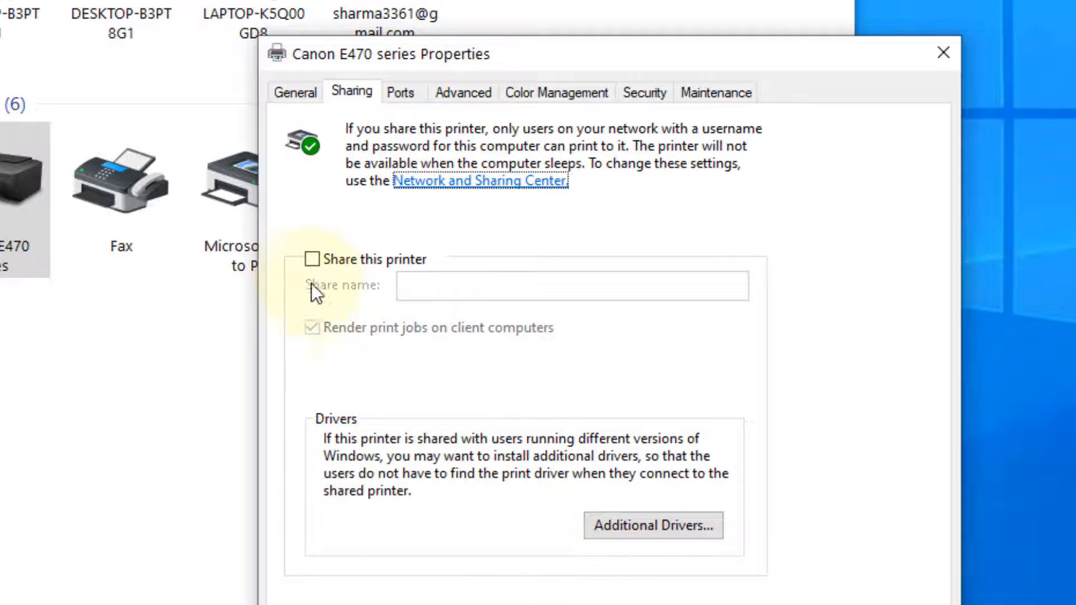
left_click(313, 259)
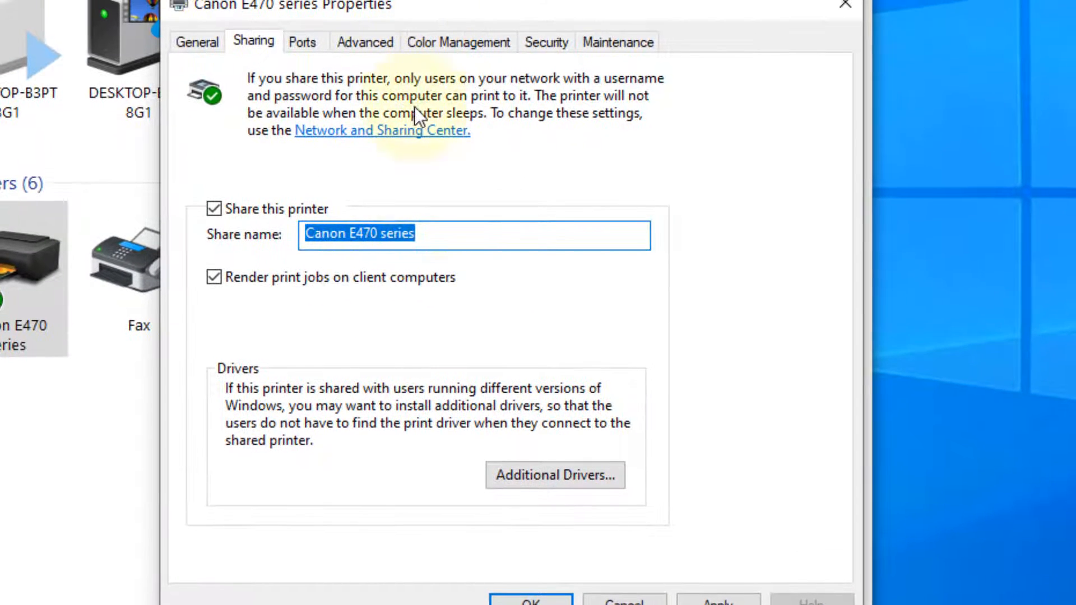
left_click(546, 42)
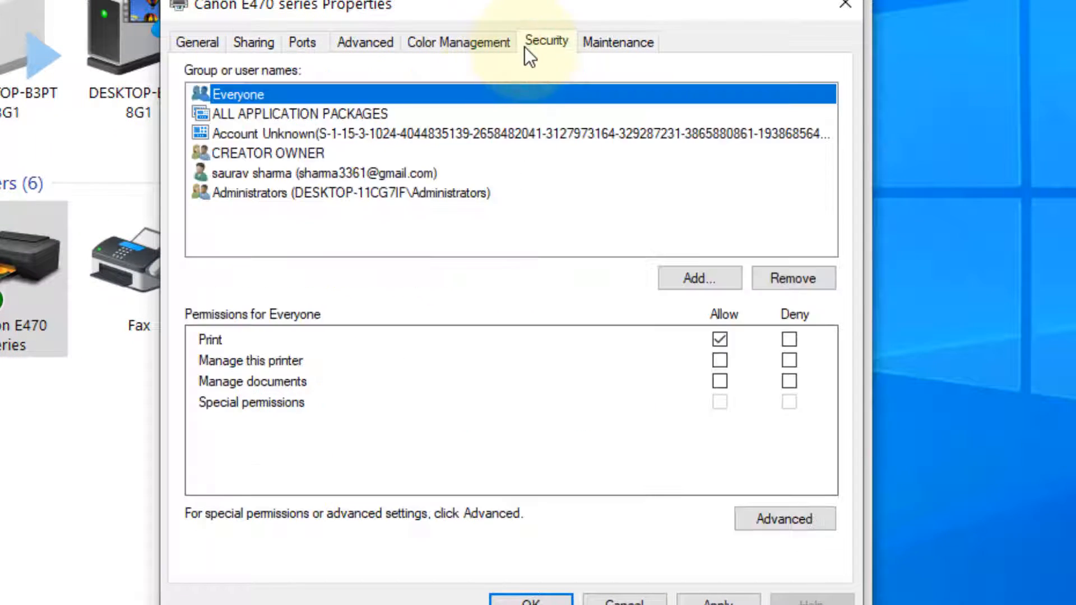
mouse_move(233, 97)
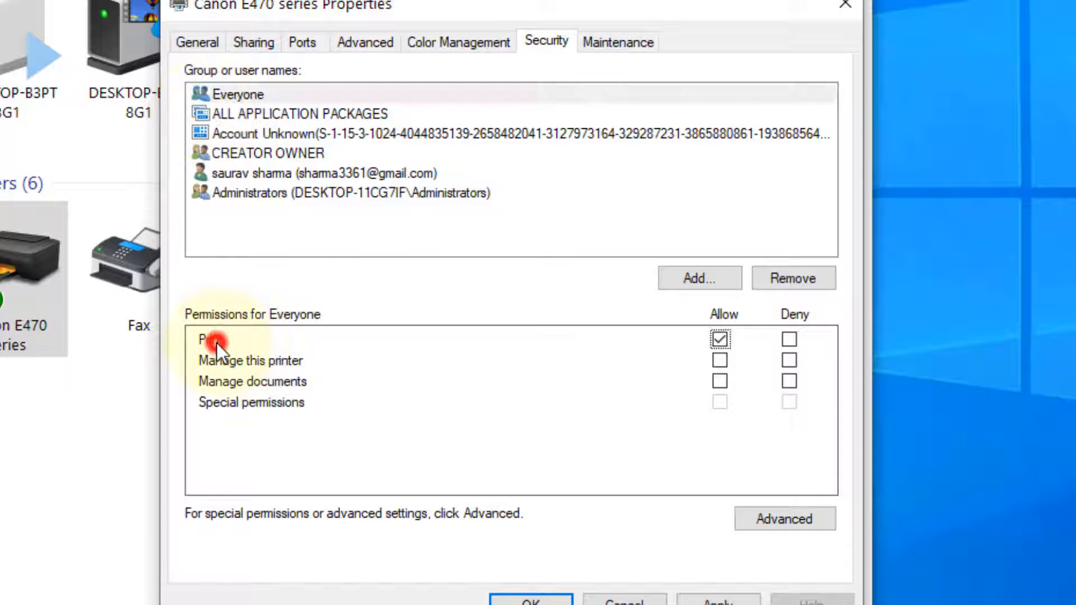
Step: Allow Print for Everyone under Security, then apply and close the properties
left_click(721, 339)
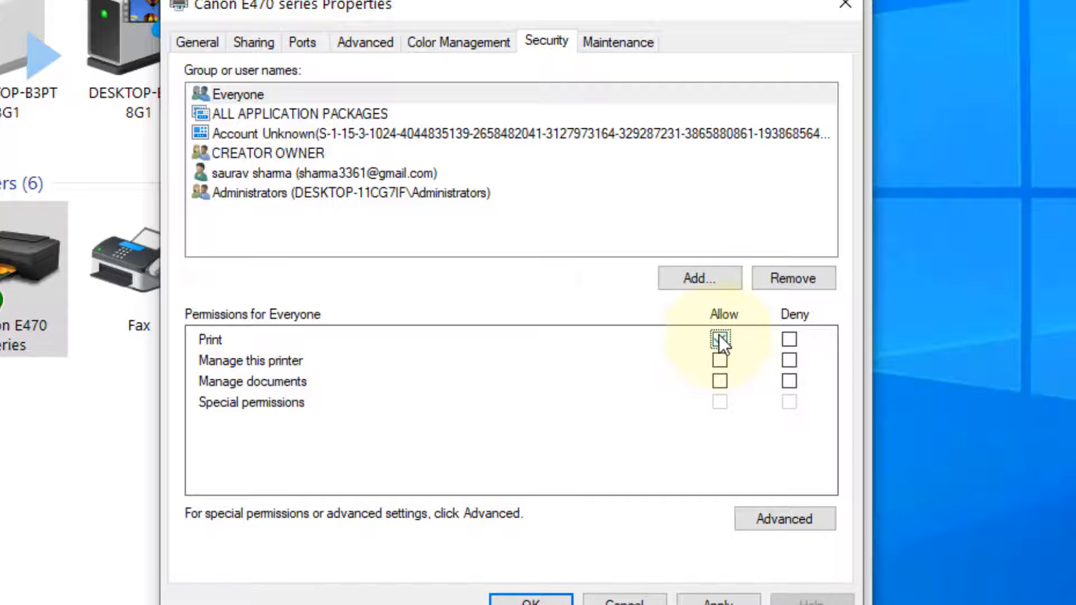
left_click(721, 340)
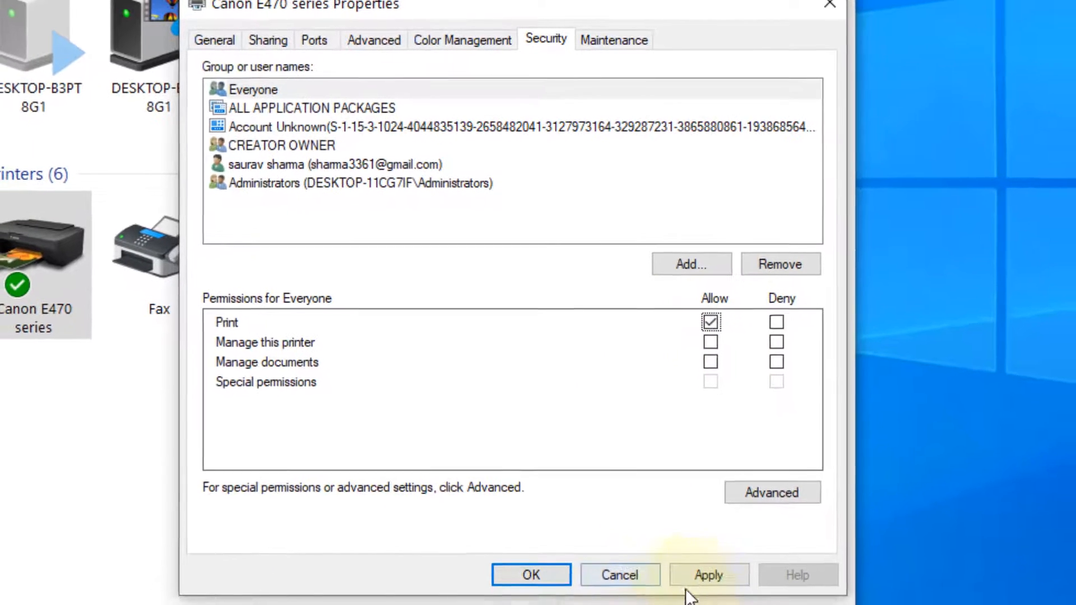
left_click(708, 574)
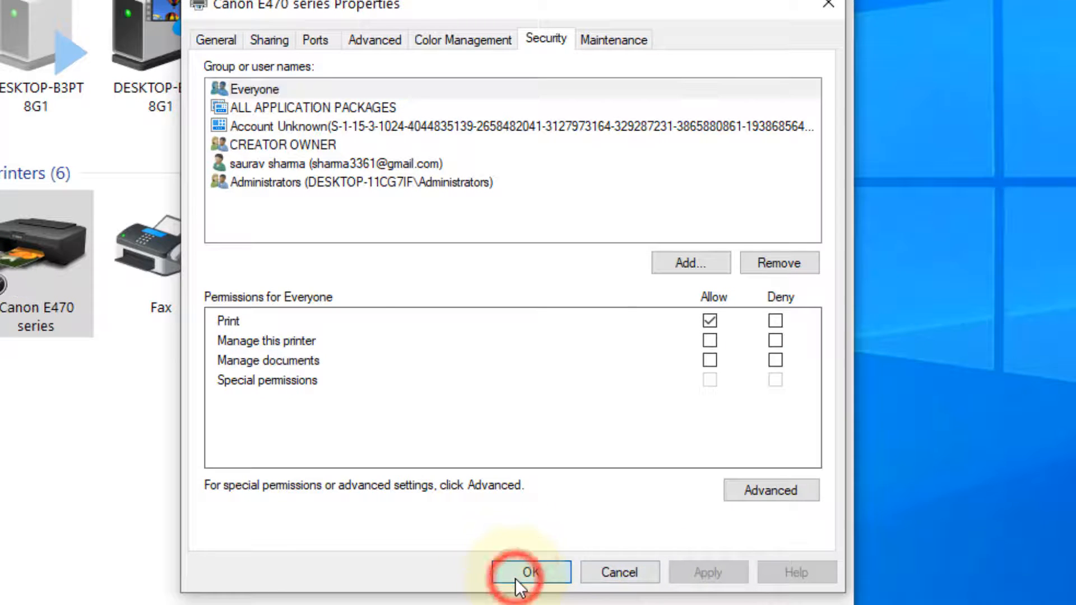
left_click(528, 571)
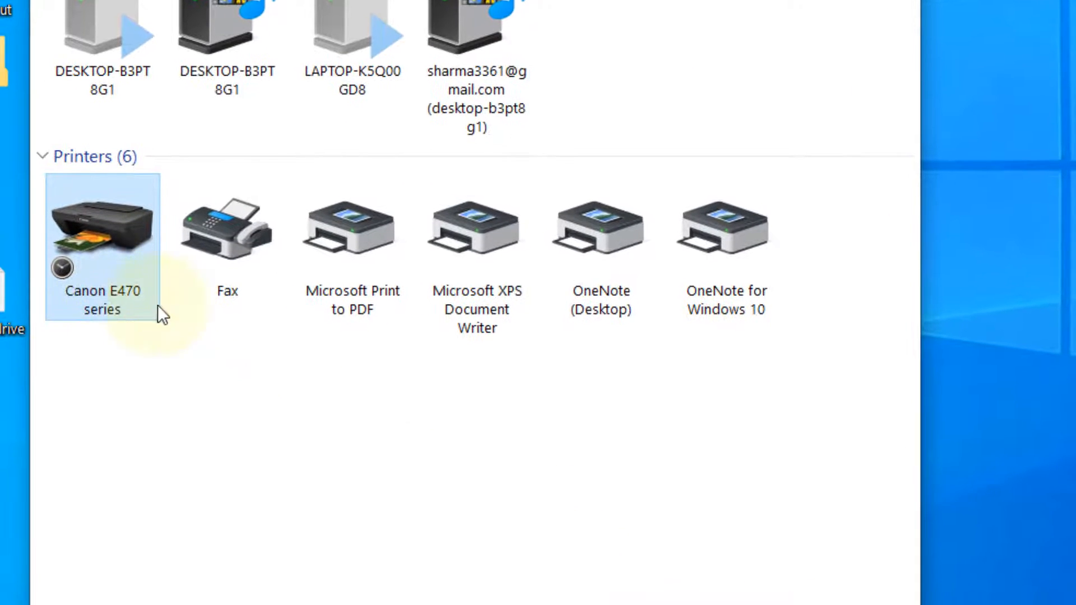
mouse_move(837, 363)
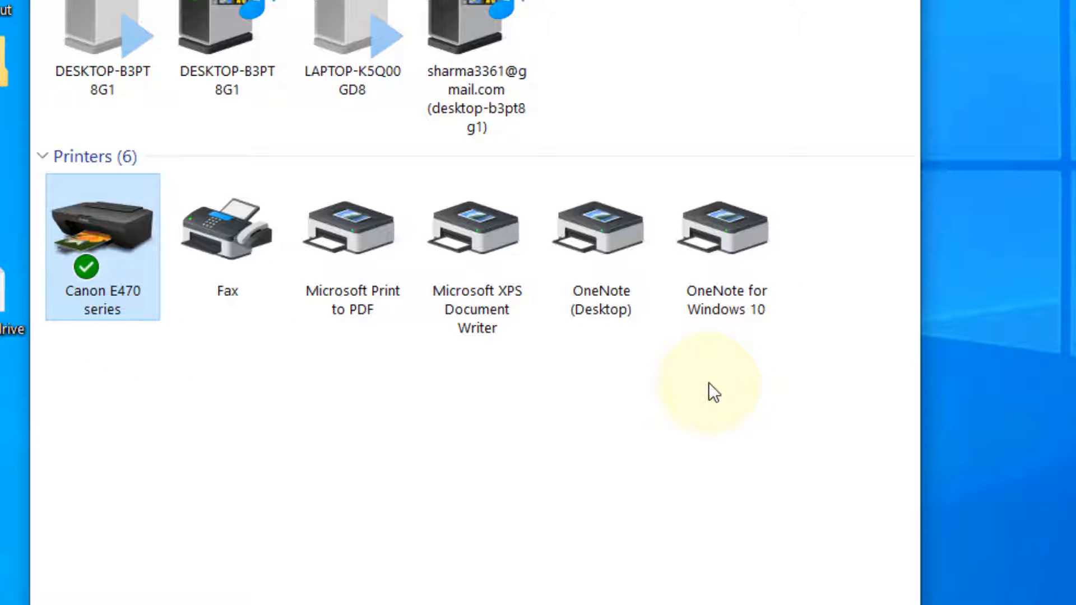
mouse_move(618, 391)
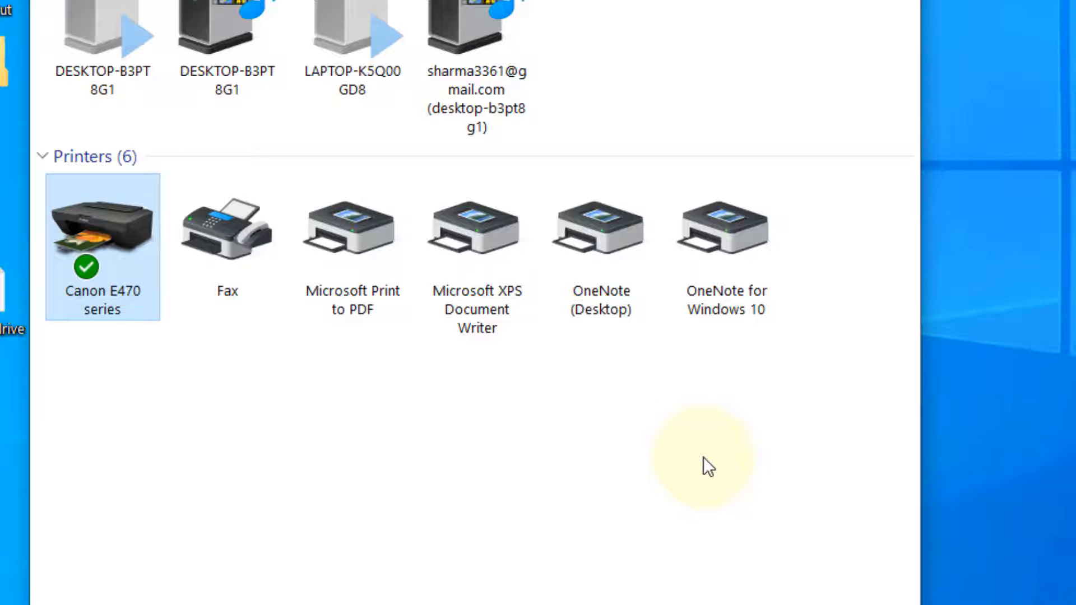
mouse_move(704, 459)
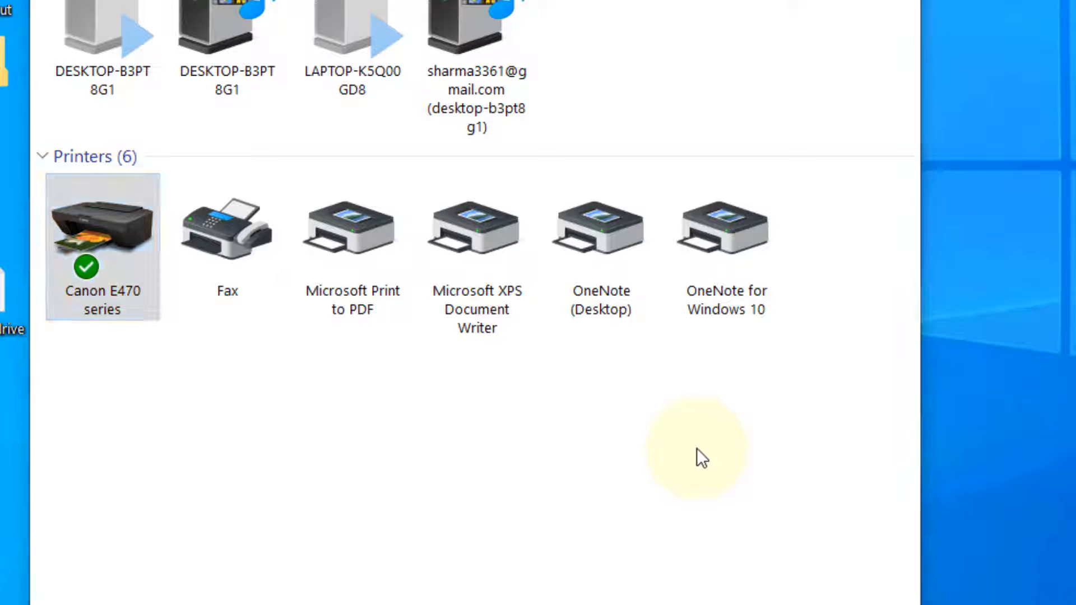
Step: Bring up Network Connections via the ncpa.cpl Run command
key("Win+r")
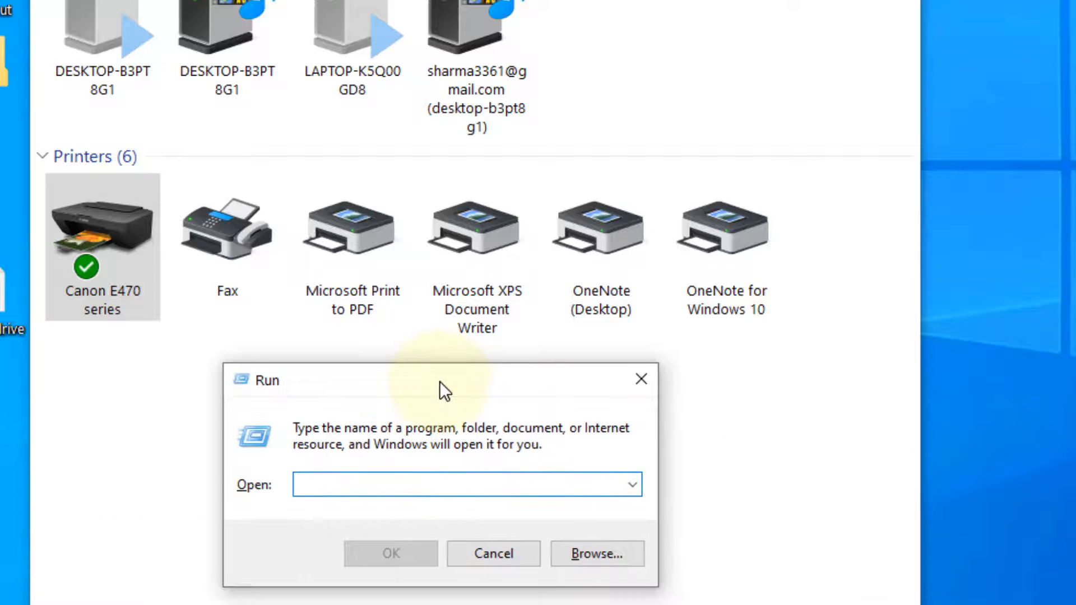
type("ncpa.cpl")
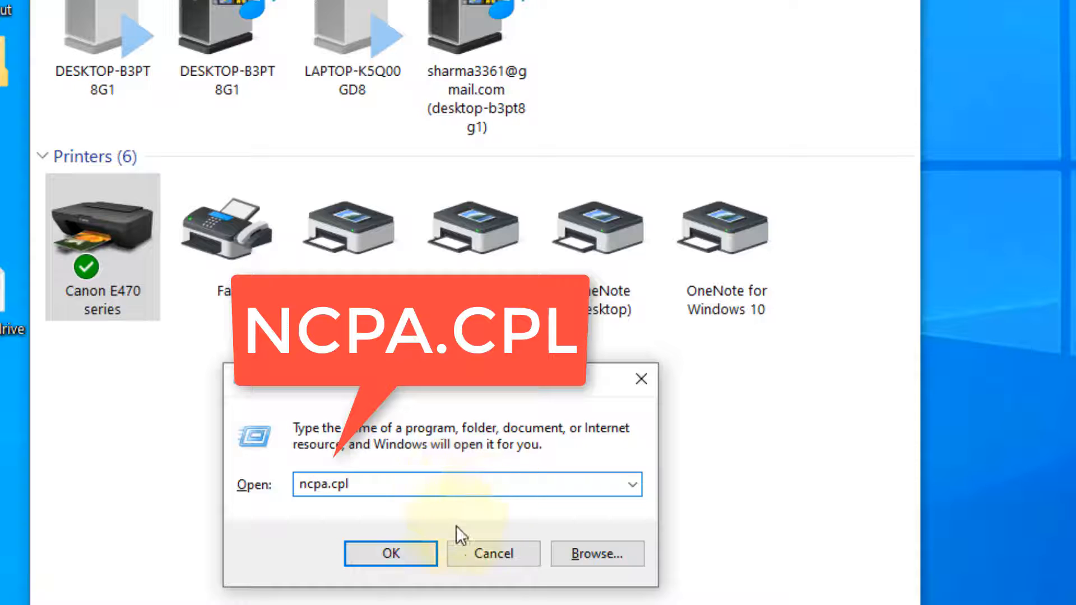
left_click(390, 553)
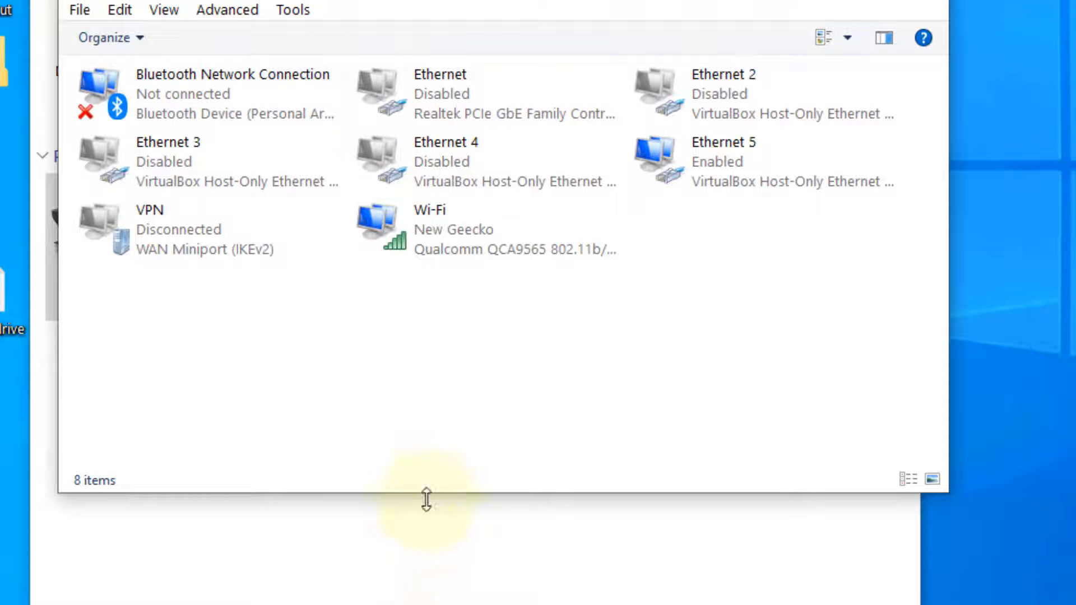
mouse_move(443, 243)
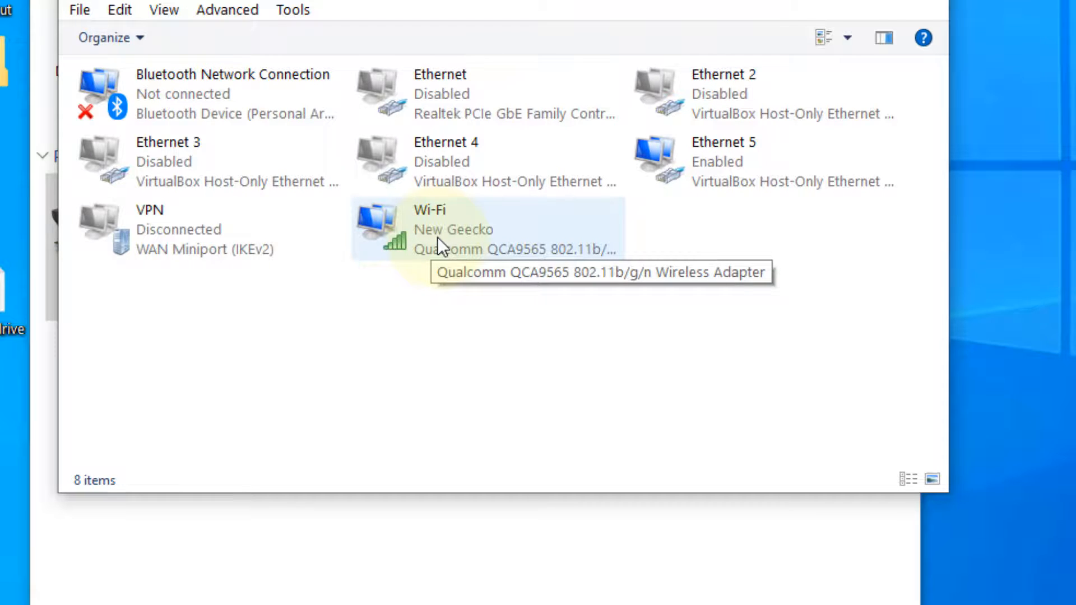
mouse_move(475, 295)
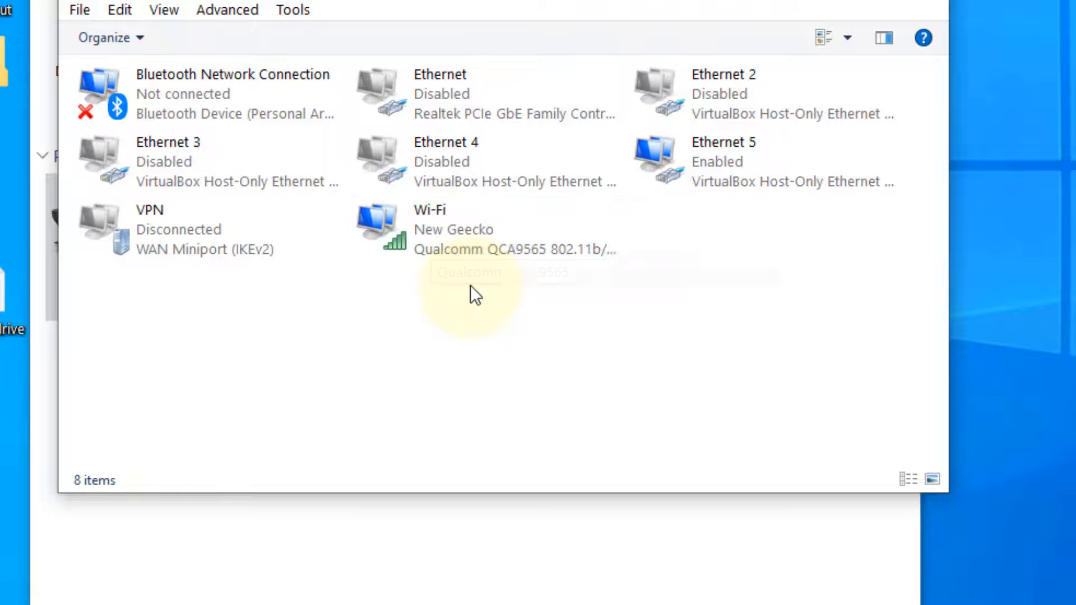
left_click(755, 94)
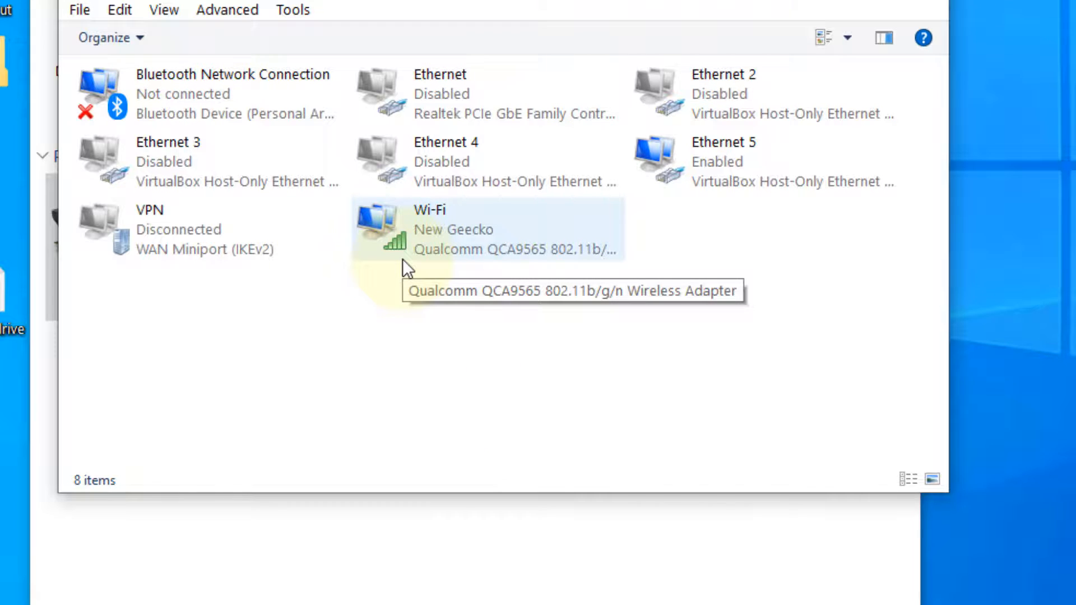
mouse_move(433, 364)
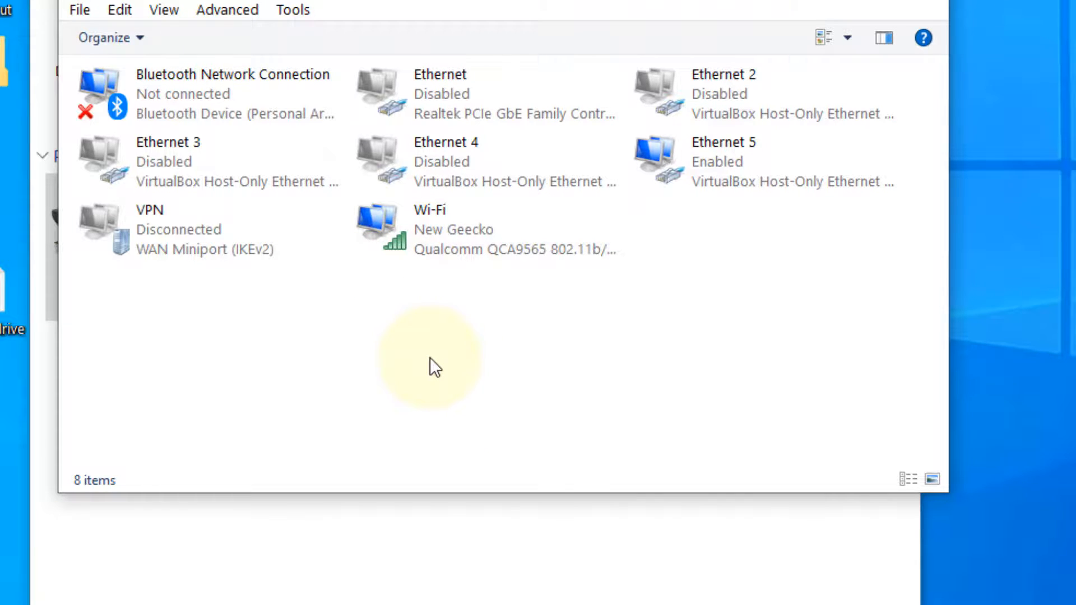
Step: View the Wi-Fi connection details and note its IPv4 address 192.168.1.34
left_click(446, 230)
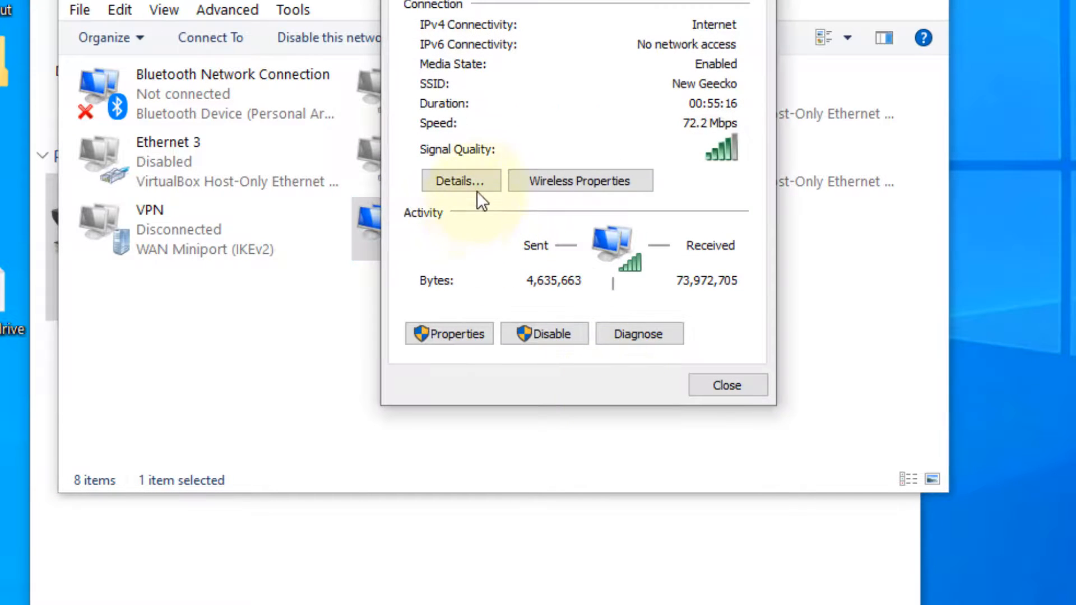
left_click(460, 180)
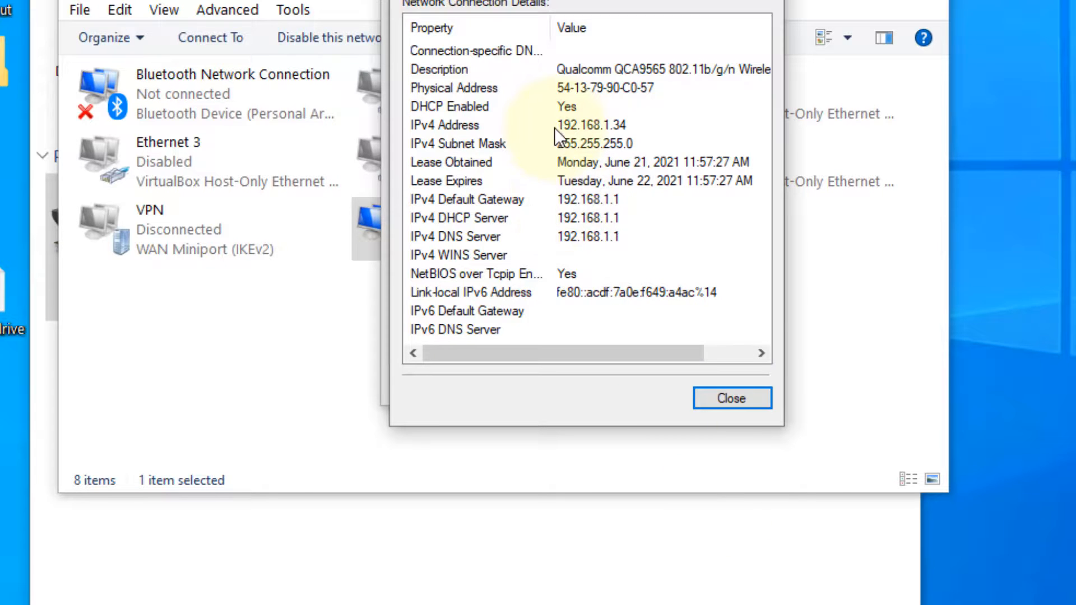
left_click(466, 125)
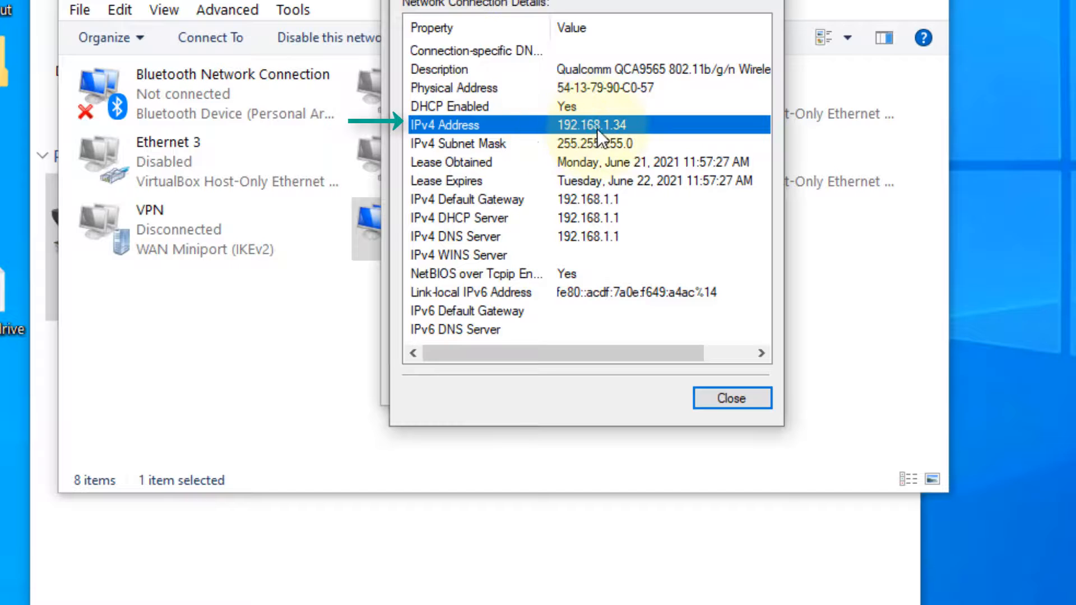
mouse_move(631, 133)
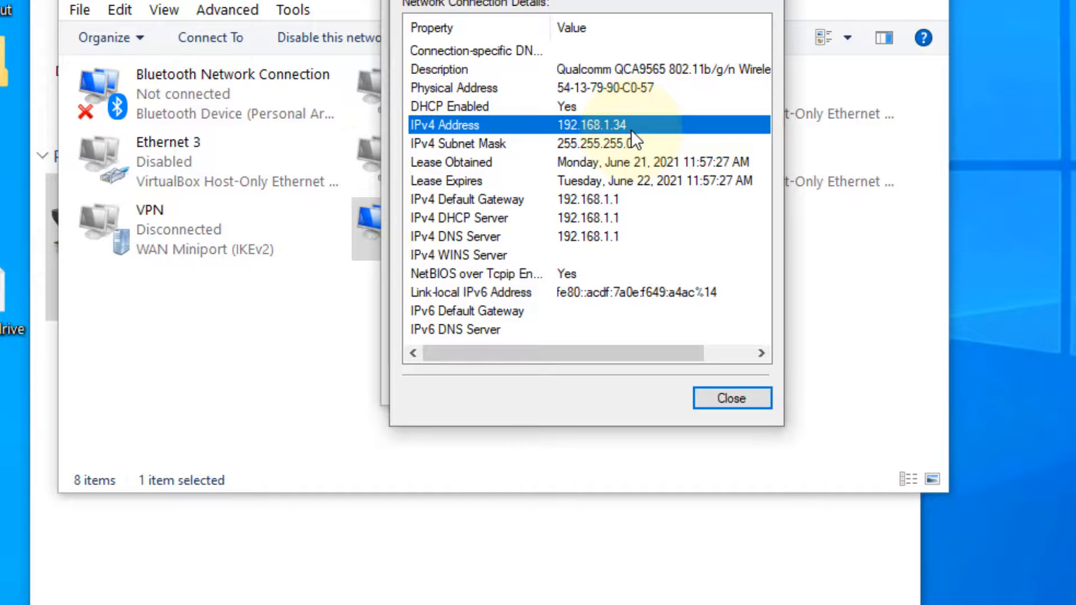
left_click(730, 398)
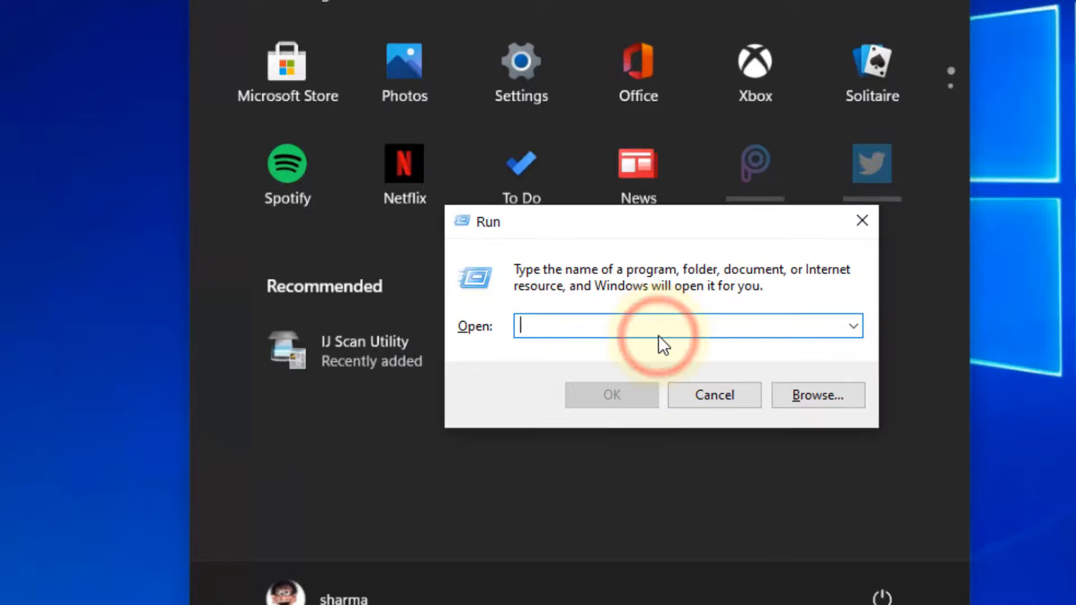
Step: From the other PC's Run box, go to the network path \\192.168.1.34
type("\\")
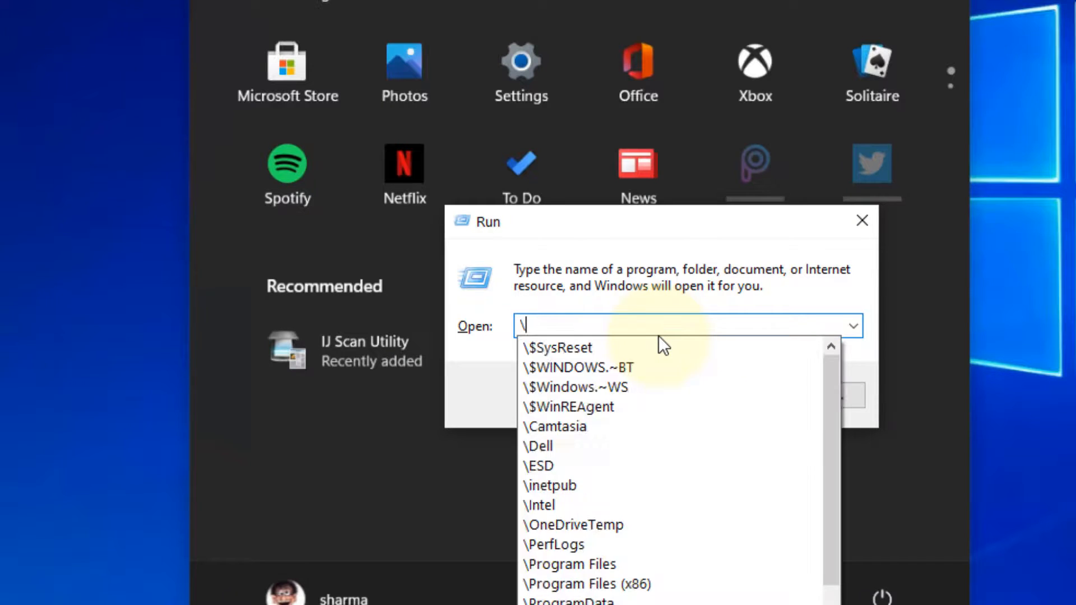
type("\\192")
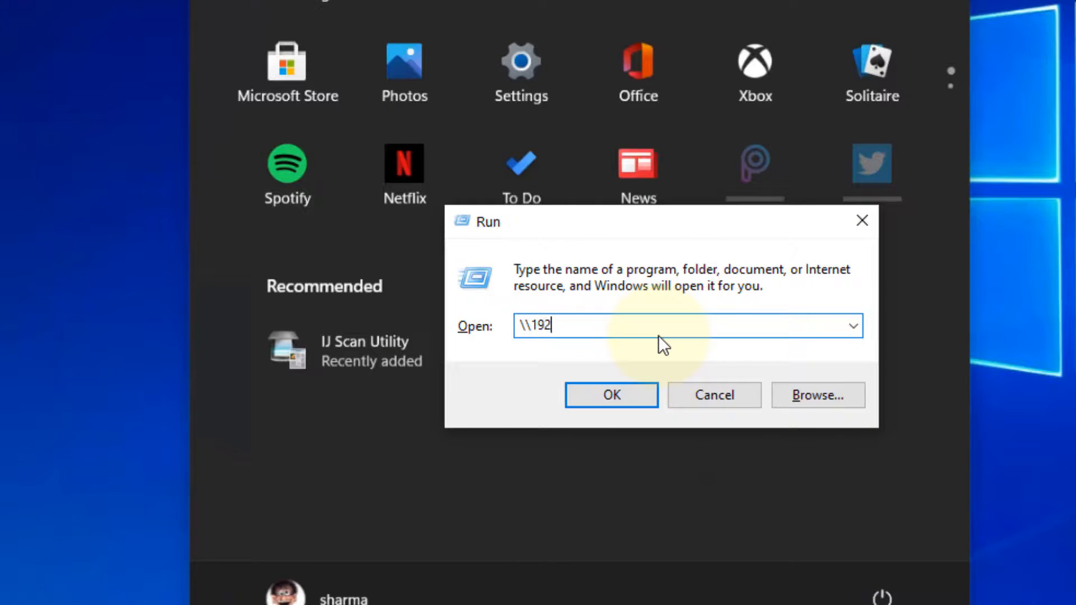
type(".168.1.34")
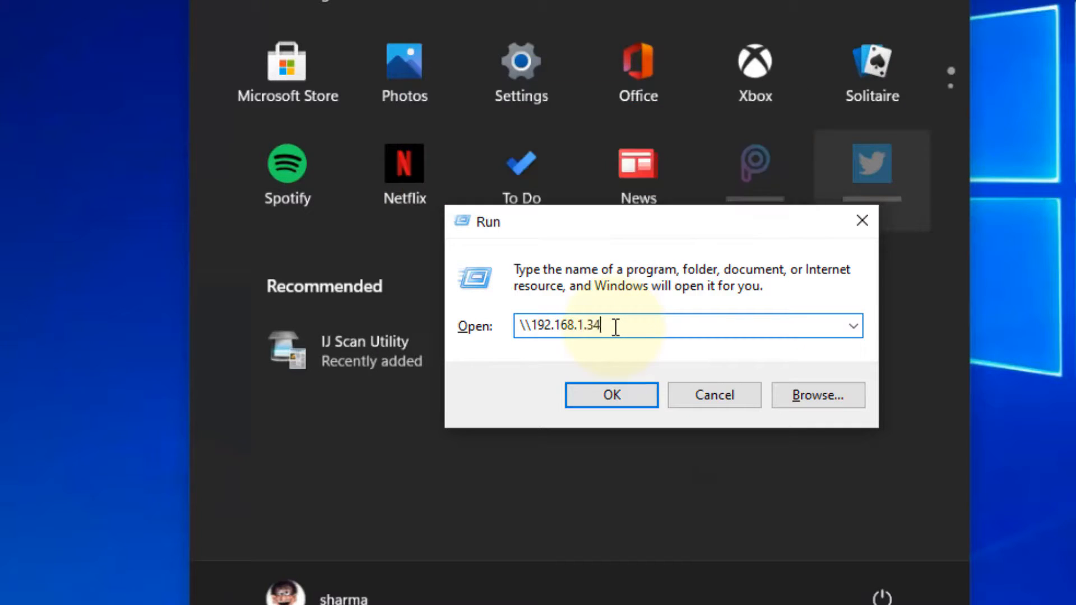
left_click(609, 395)
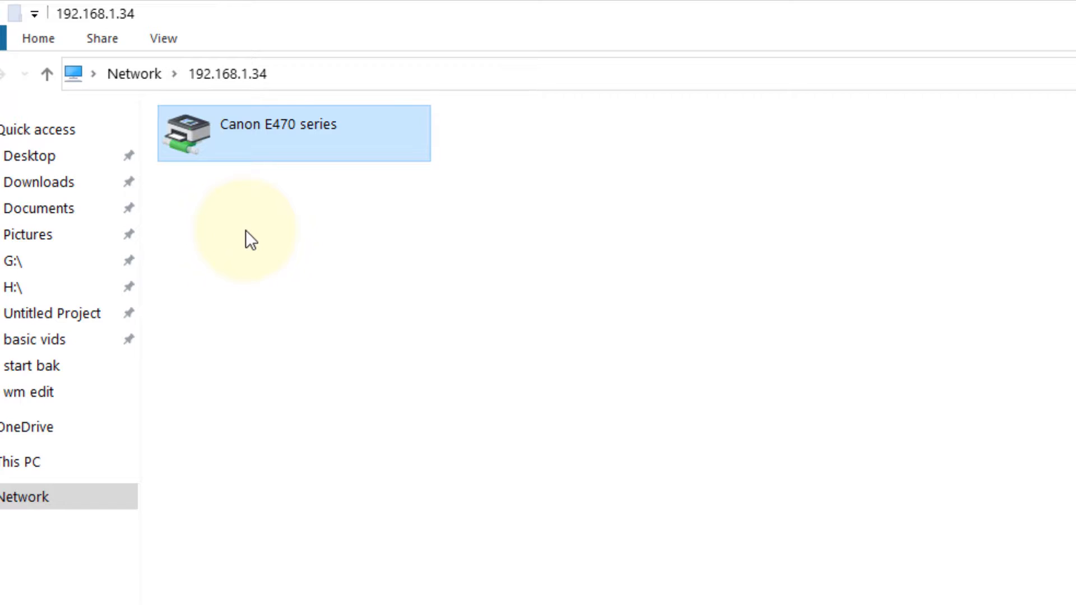
mouse_move(249, 226)
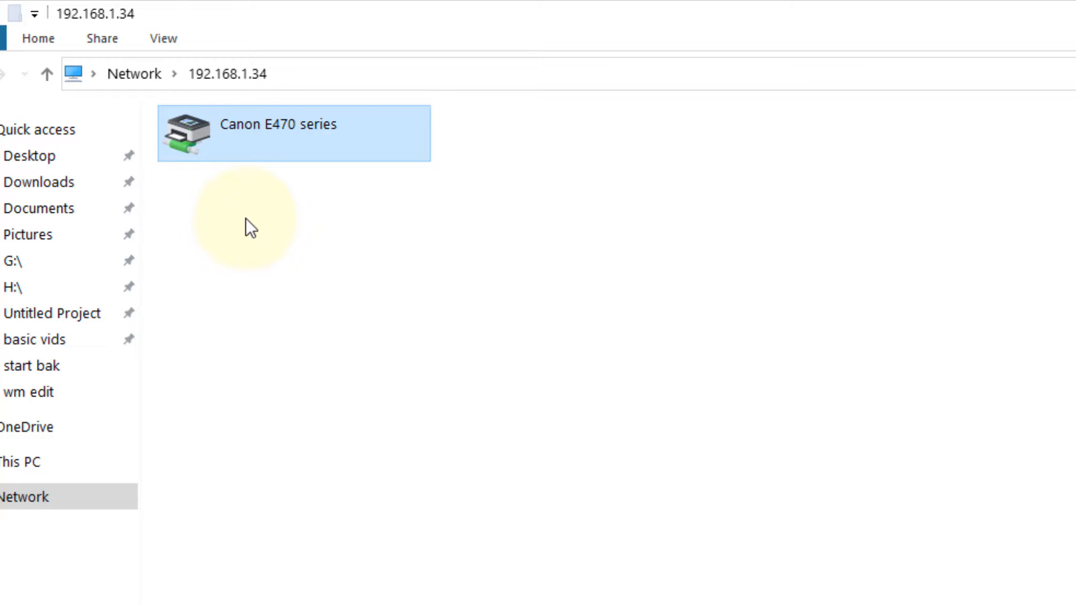
mouse_move(314, 322)
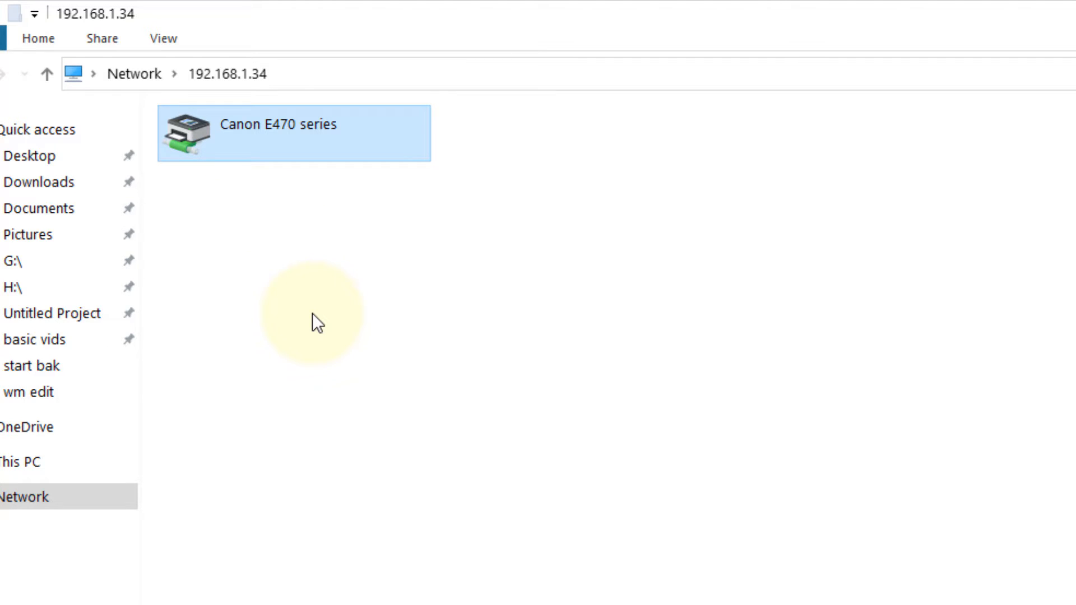